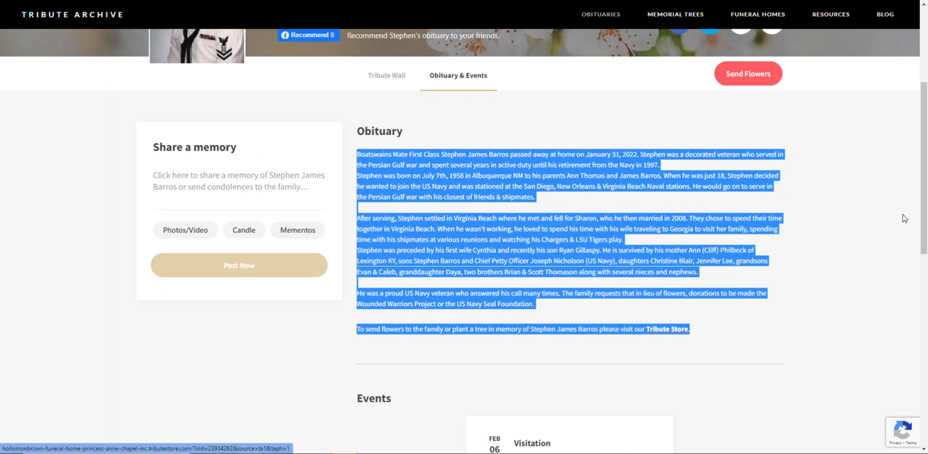
scroll("up", 3)
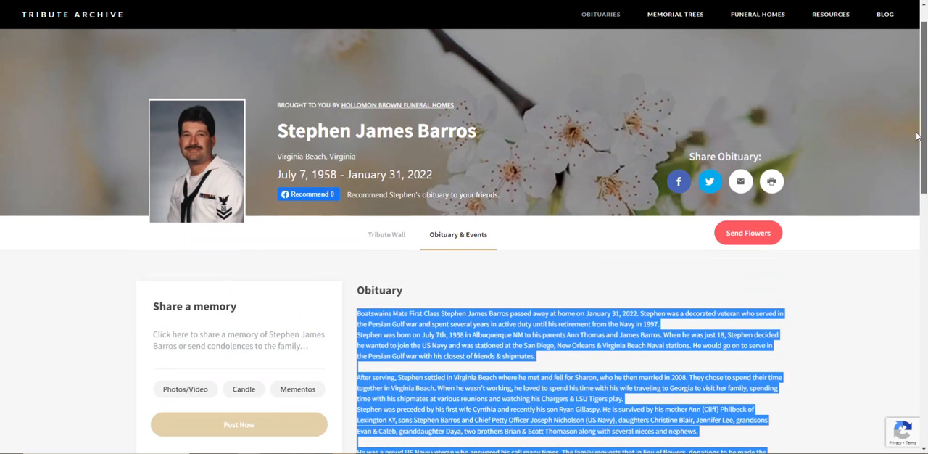
scroll("down", 3)
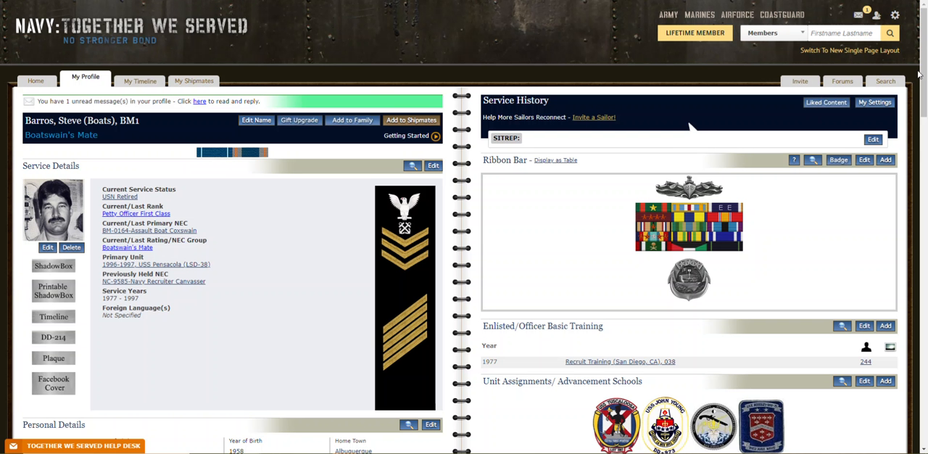
scroll("down", 3)
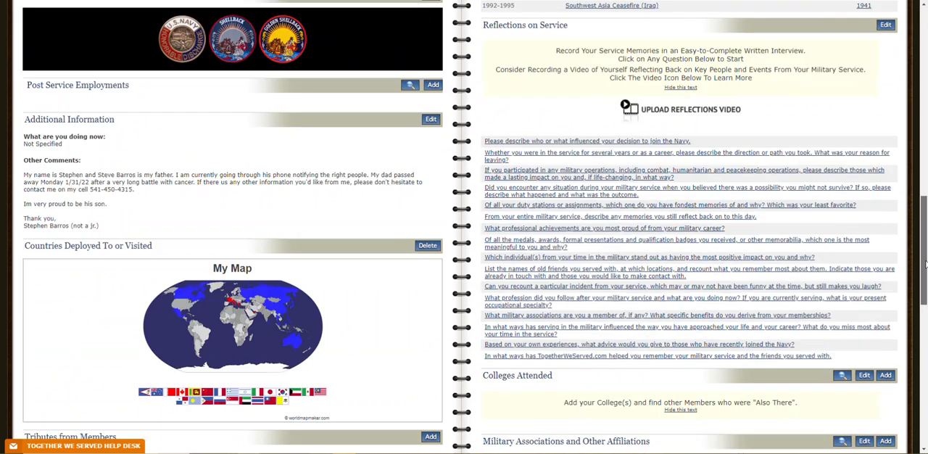
scroll("down", 3)
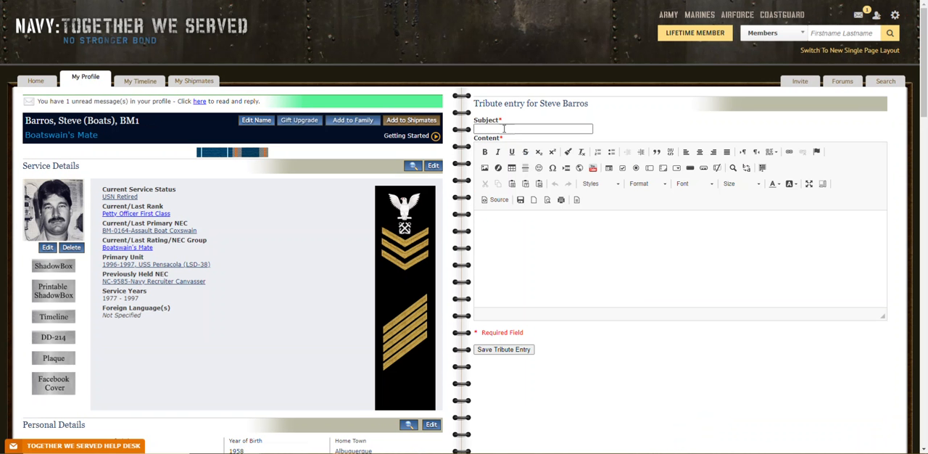
left_click(532, 127)
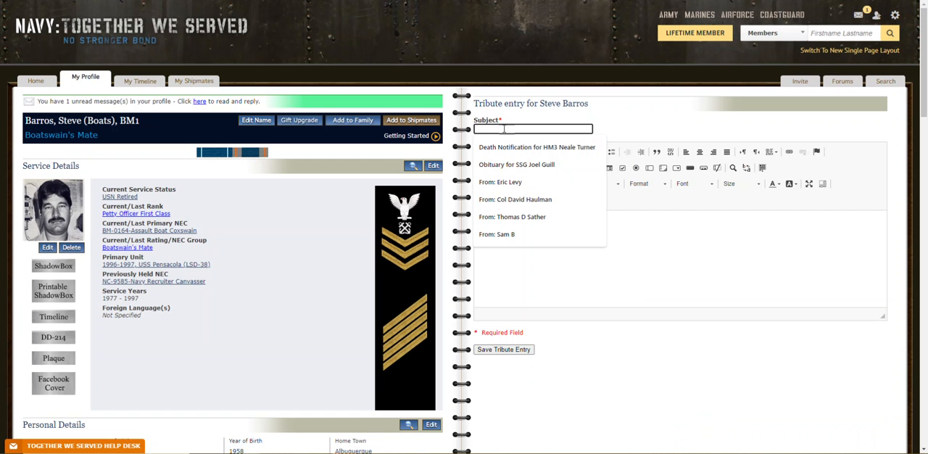
type("Obit")
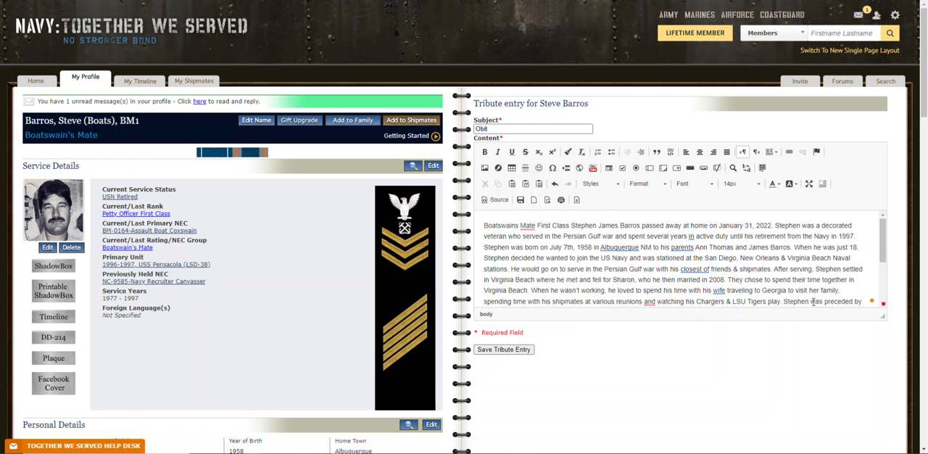
scroll("down", 3)
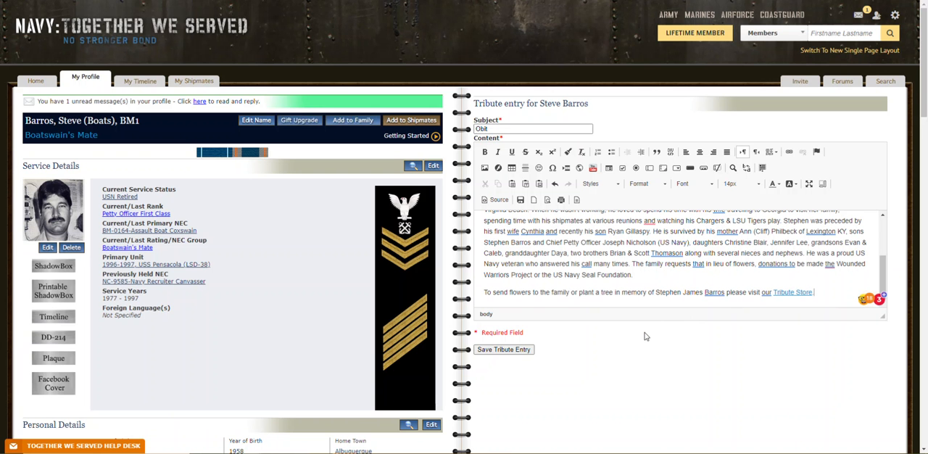
mouse_move(496, 325)
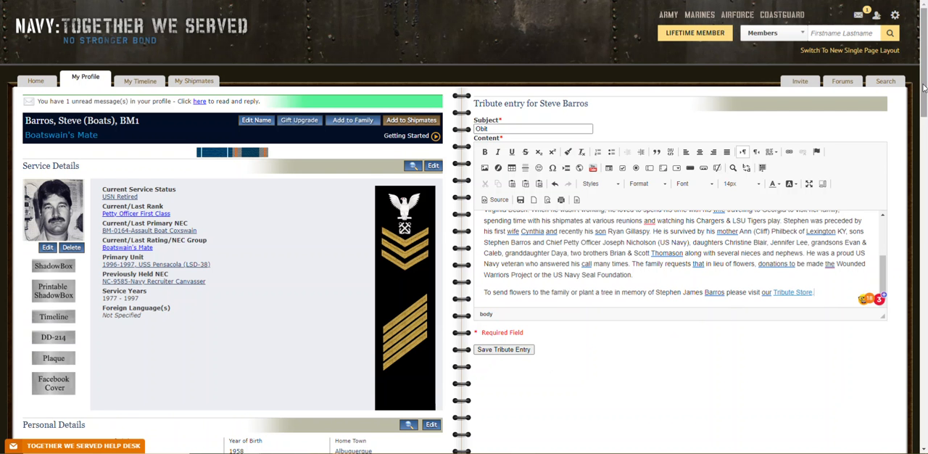
Save the tribute entry and scroll down the profile toward the Admin Menu.
scroll("down", 3)
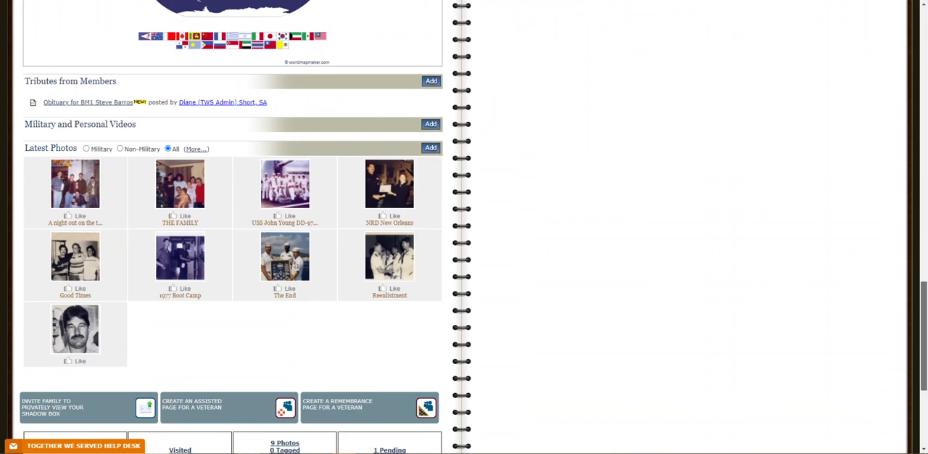
scroll("down", 3)
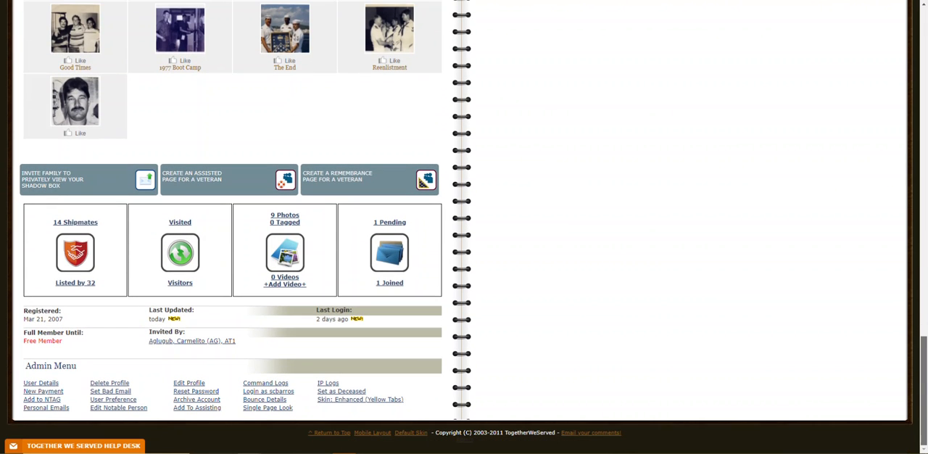
mouse_move(371, 306)
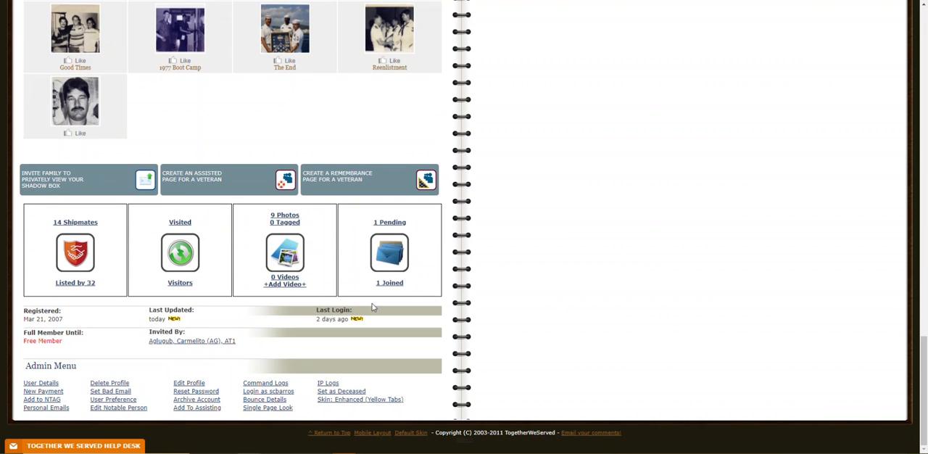
mouse_move(363, 394)
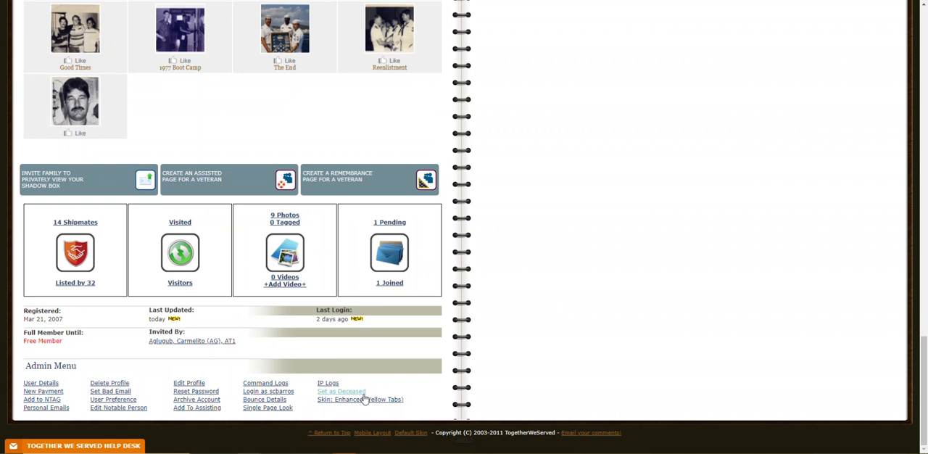
mouse_move(366, 395)
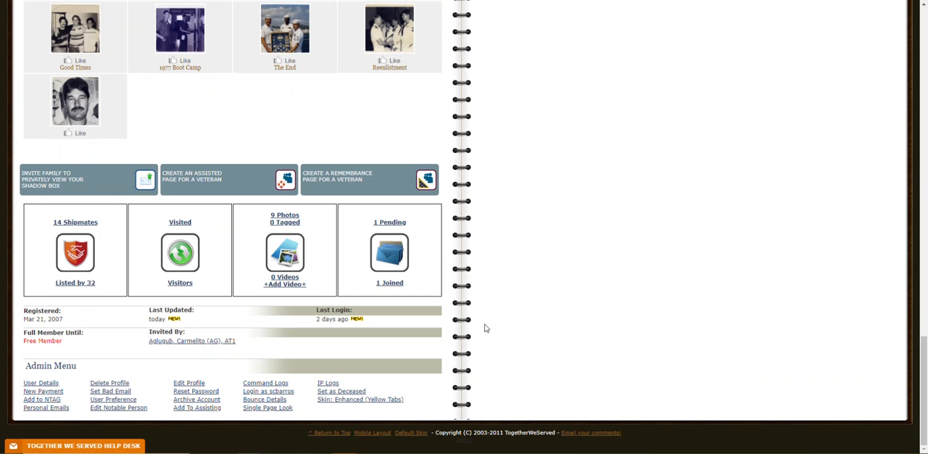
mouse_move(456, 336)
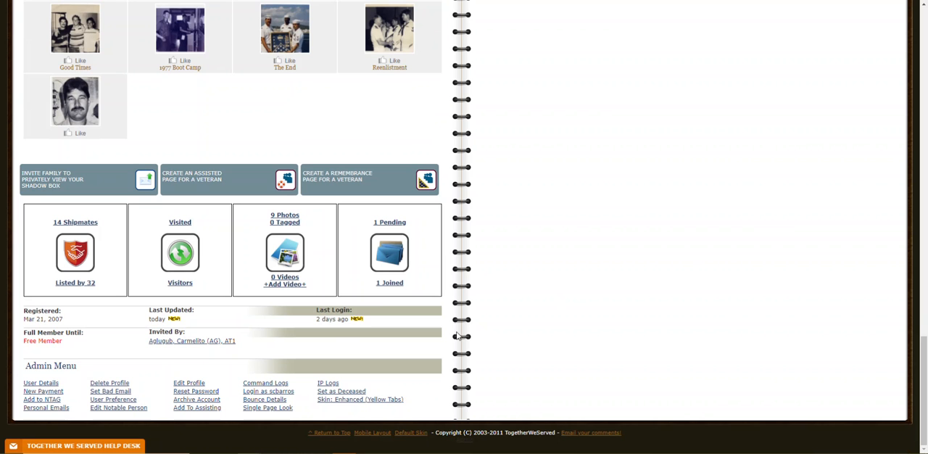
mouse_move(490, 318)
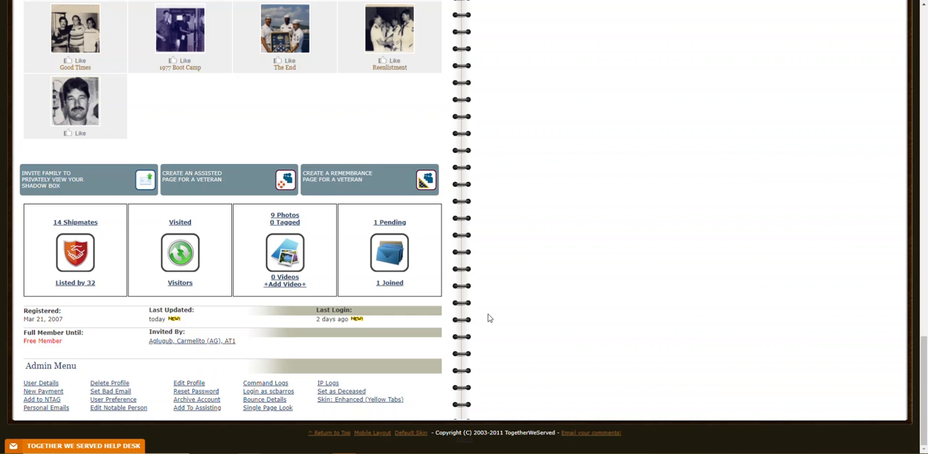
mouse_move(499, 309)
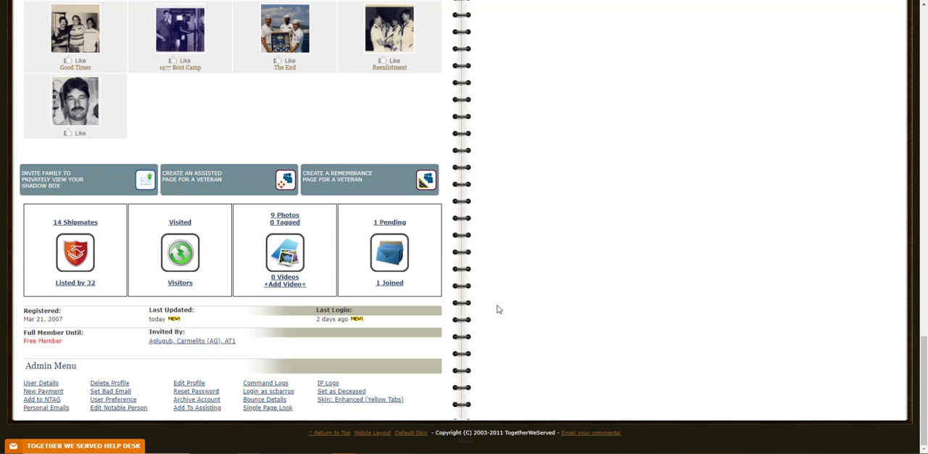
mouse_move(523, 271)
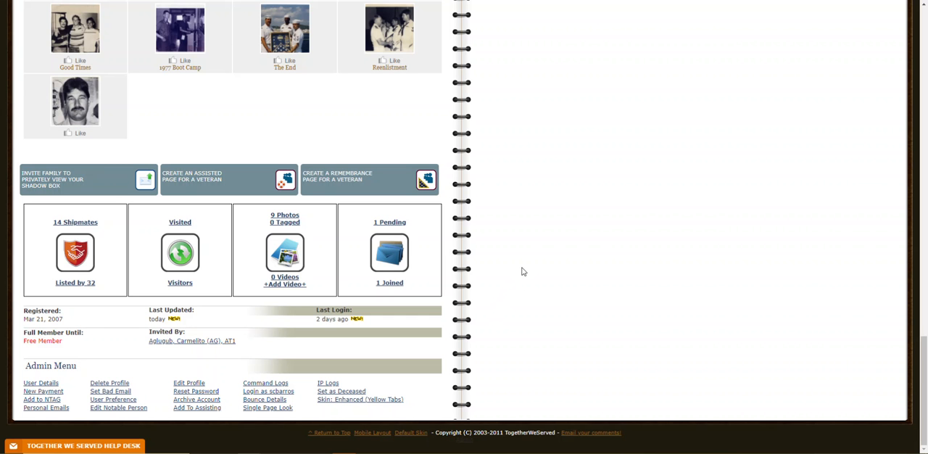
mouse_move(525, 218)
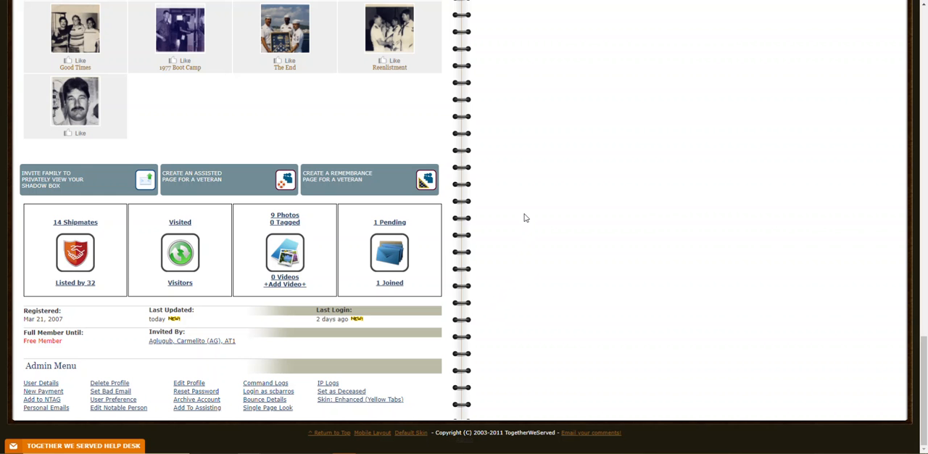
mouse_move(520, 230)
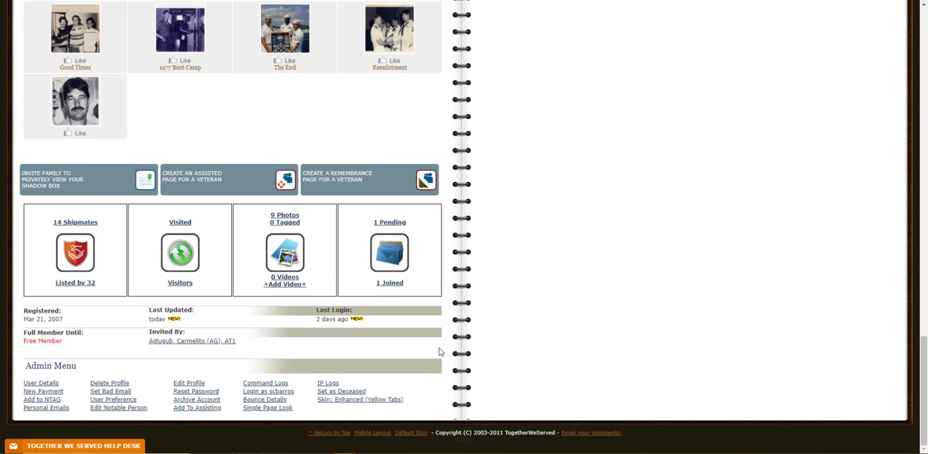
mouse_move(342, 391)
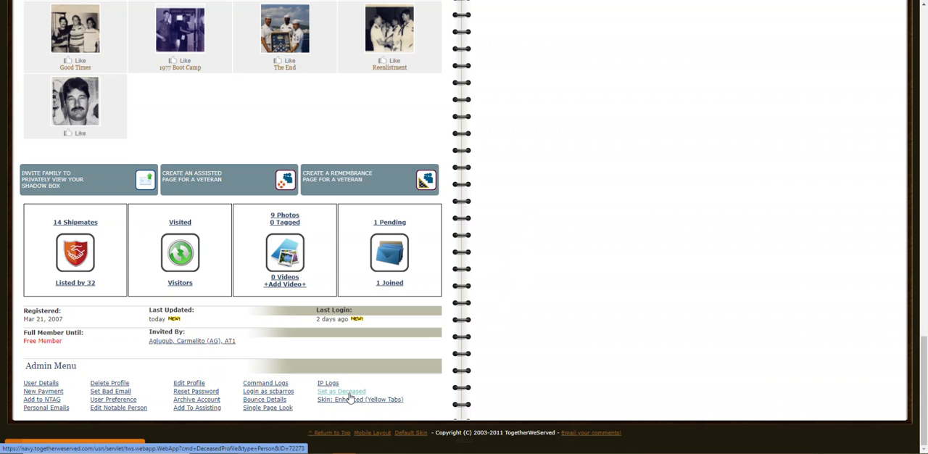
Set the profile as Deceased with passing date Jan 31, 2022 and submit, notifying shipmates.
left_click(341, 392)
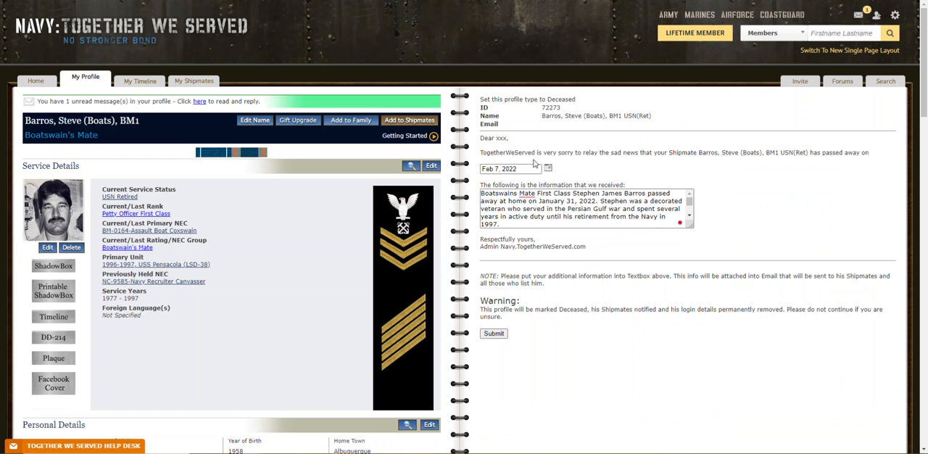
left_click(510, 168)
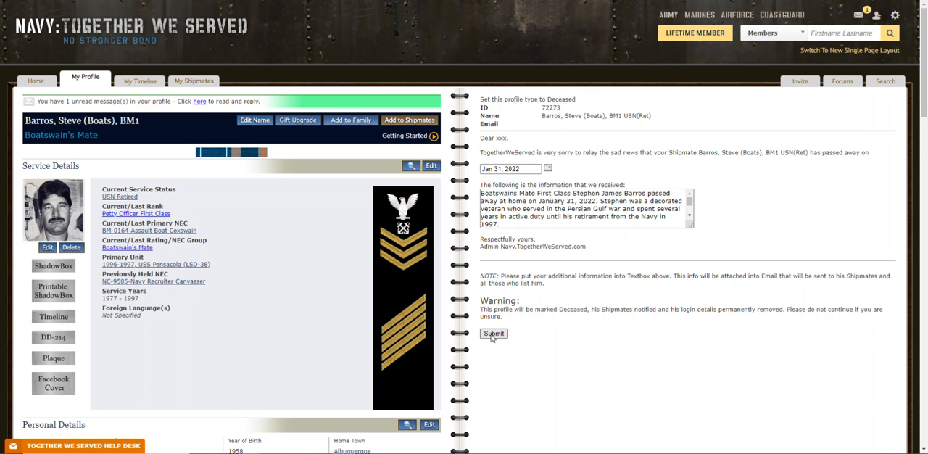
left_click(493, 334)
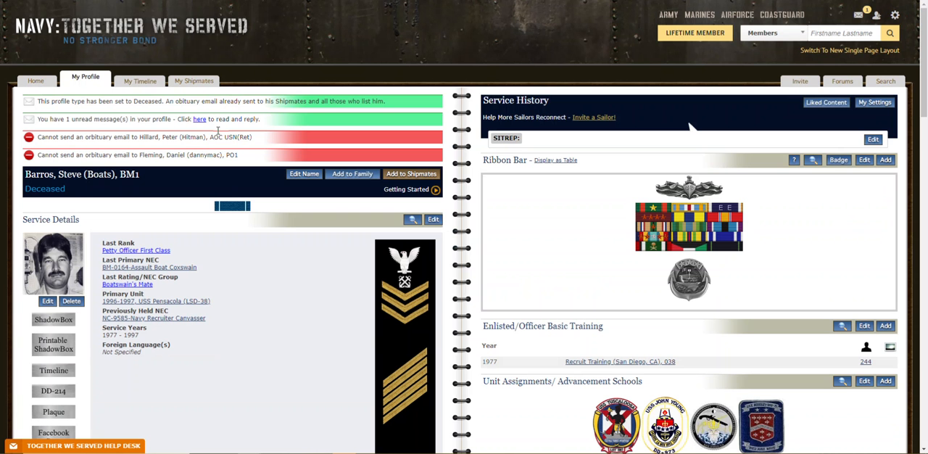
mouse_move(554, 281)
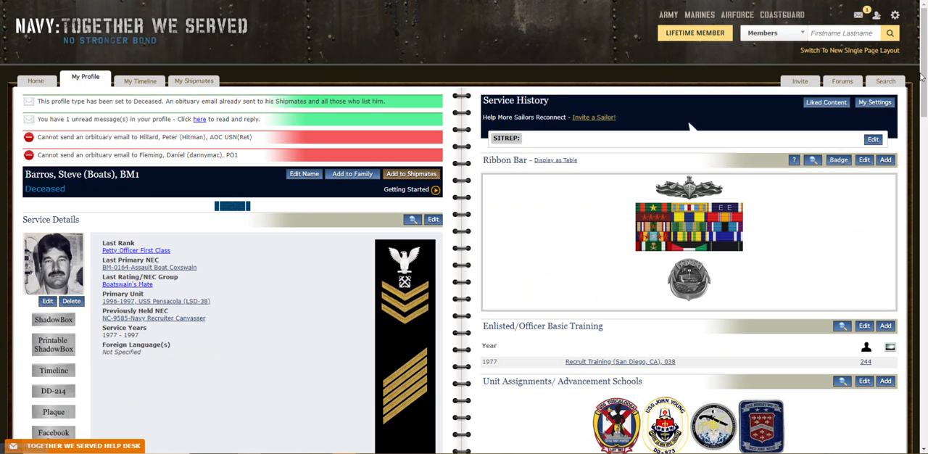
scroll("down", 3)
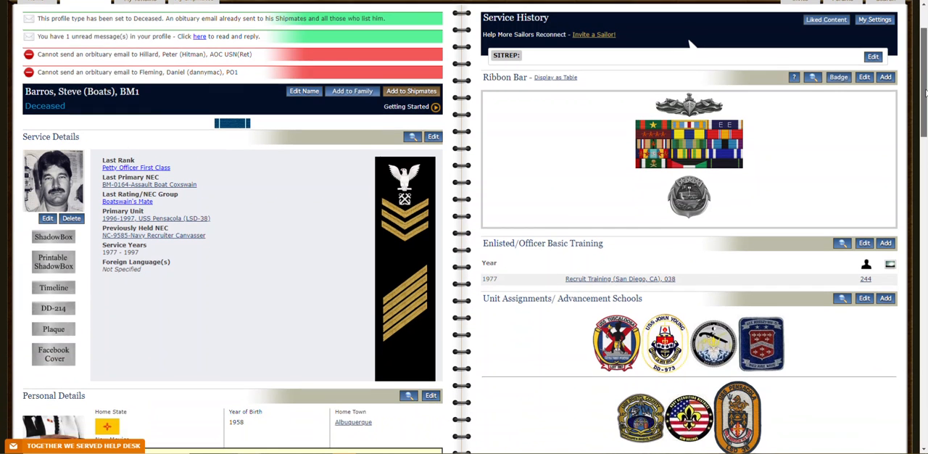
scroll("down", 3)
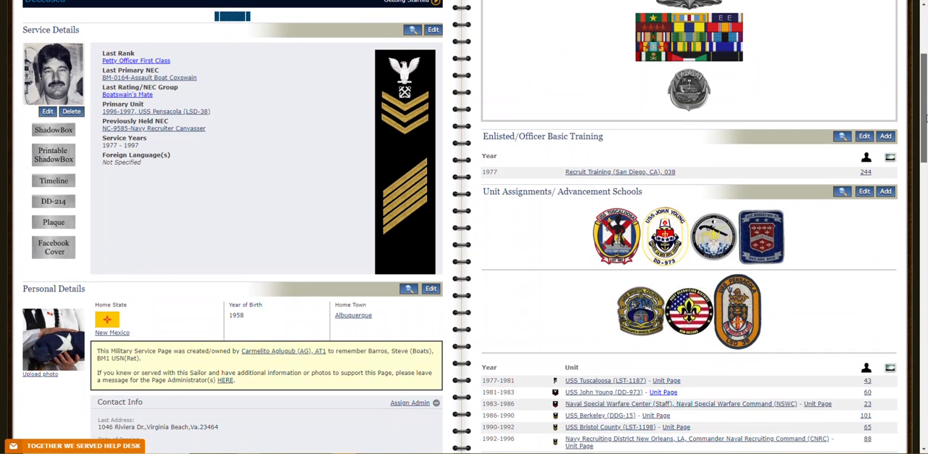